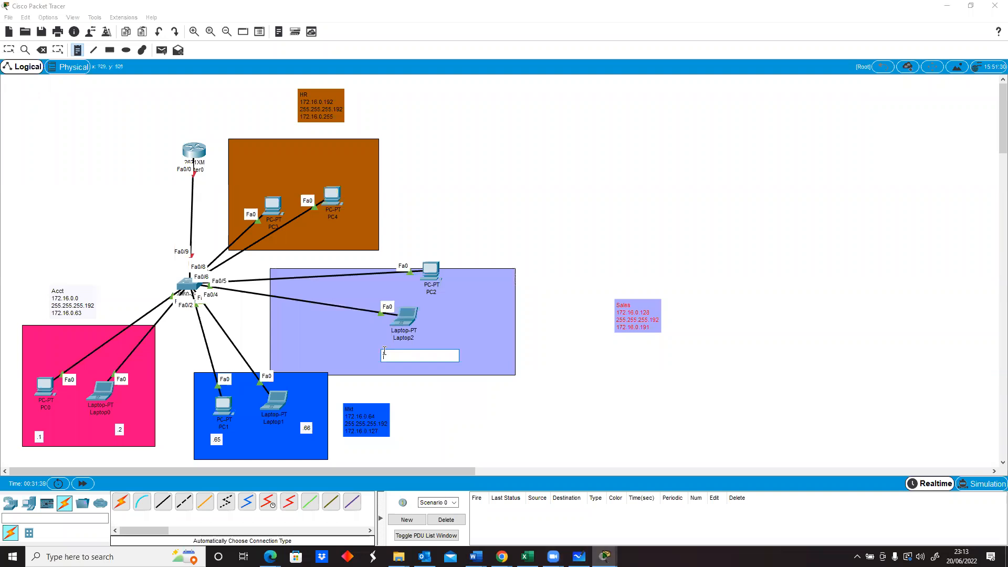
Step: Add diagram notes '129' beside Laptop2 and '.130' beside PC2
text(129)
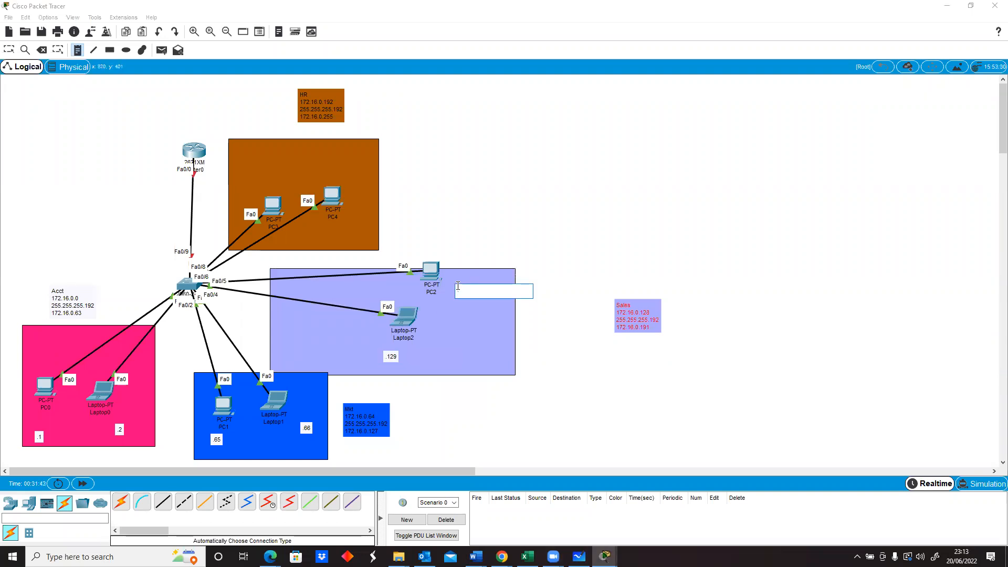
text(.130)
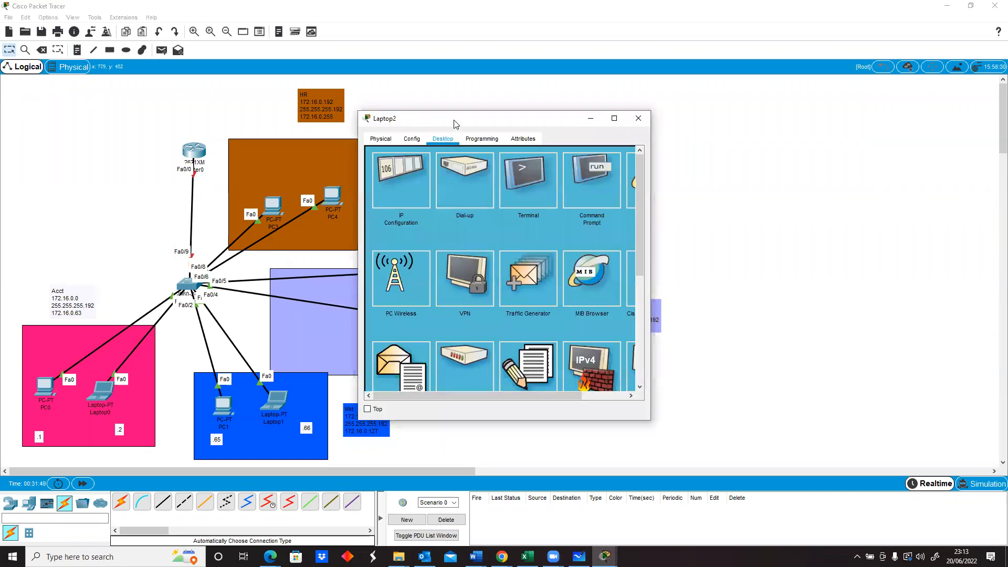
Step: Enter static IPv4 172.16.0.129 and its subnet mask on Laptop2
click(400, 179)
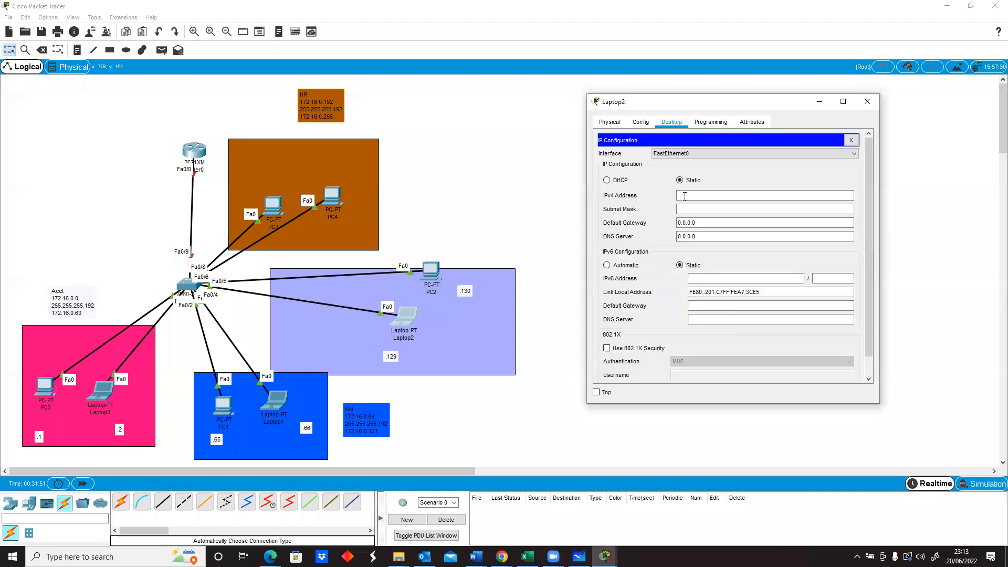
text(172.16.0.129)
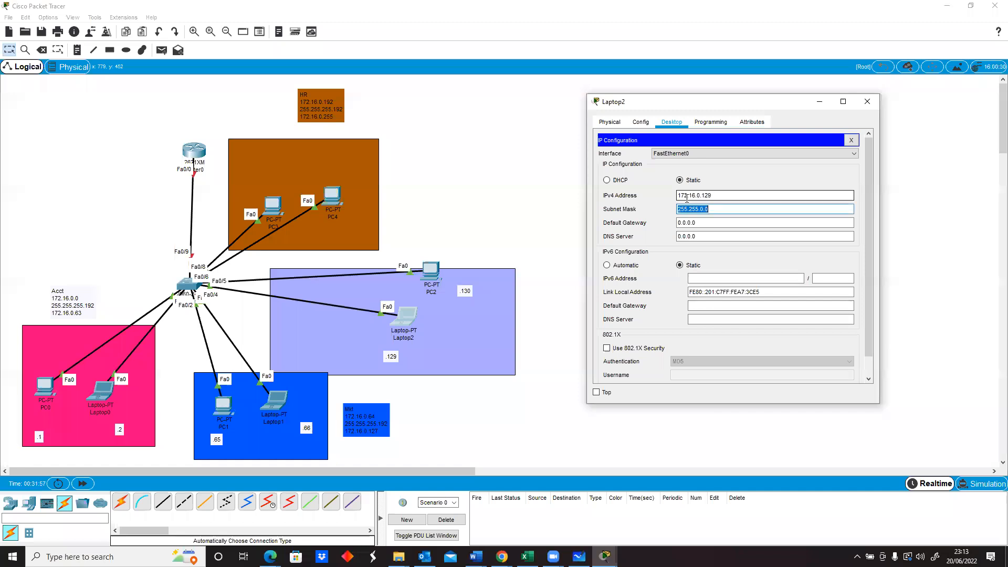
text(255.255.2)
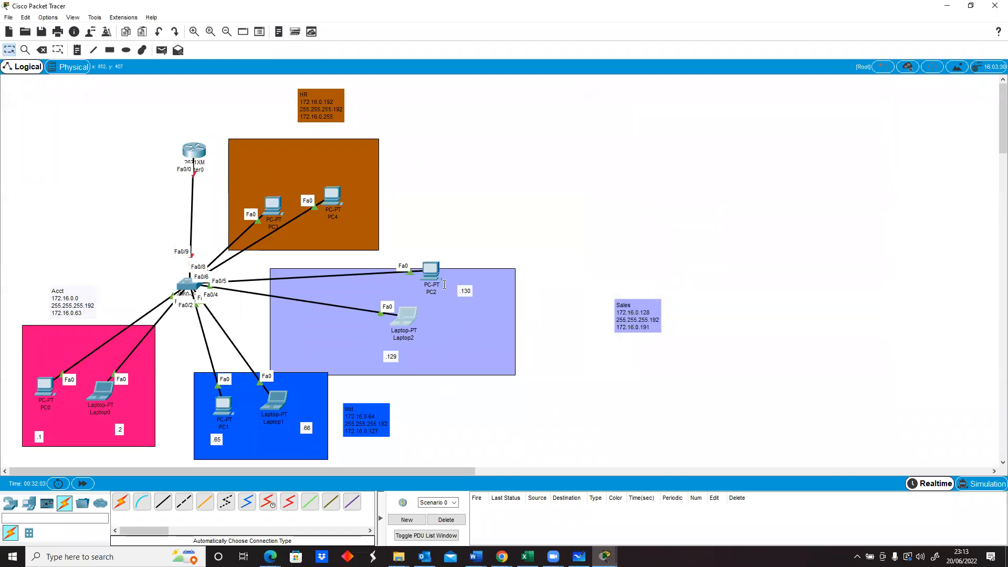
Step: Open PC2's configuration and enter its 172.16.0.130 address and subnet mask
double_click(431, 270)
text(172.16.0.130)
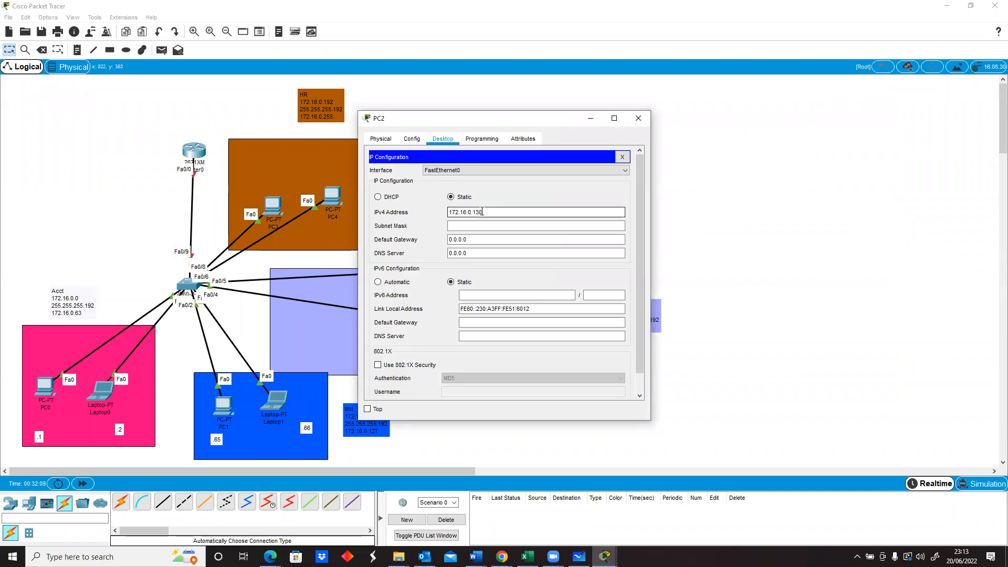
text(255.255.0.)
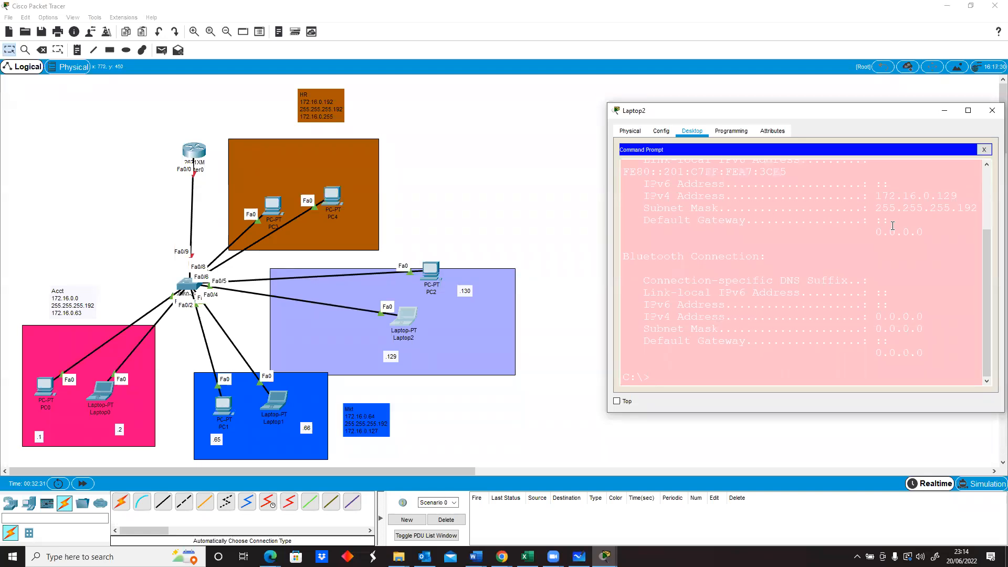
Step: Run ping 172.16.0.130 from Laptop2's command prompt to reach PC2
text(ping)
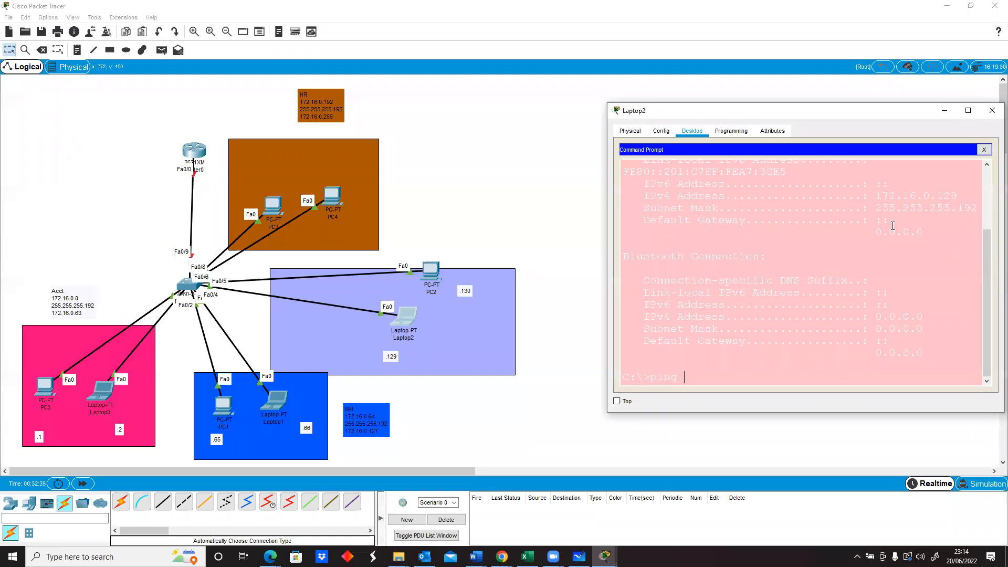
text(172.16.0.130)
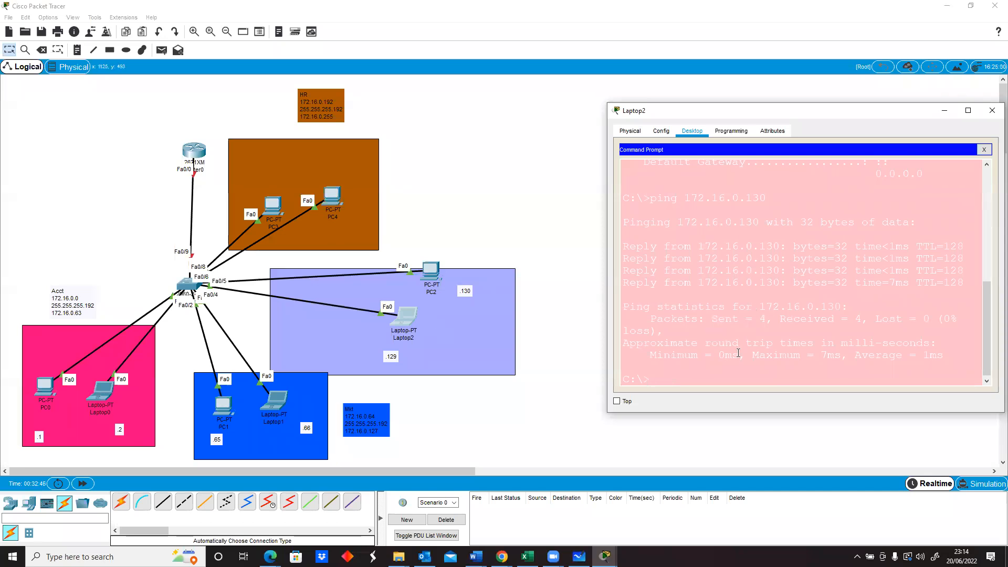
text(ping 172.16.0.130)
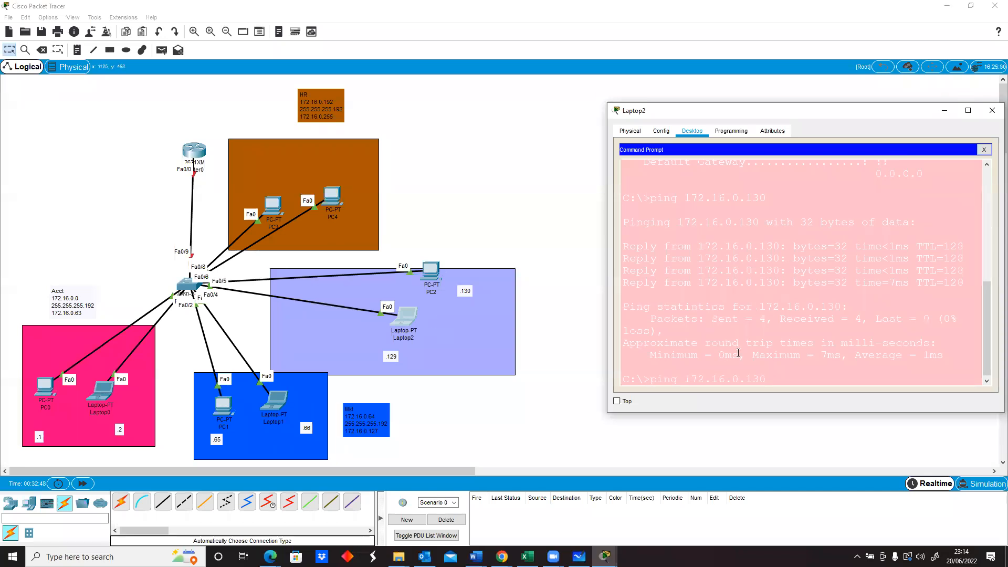